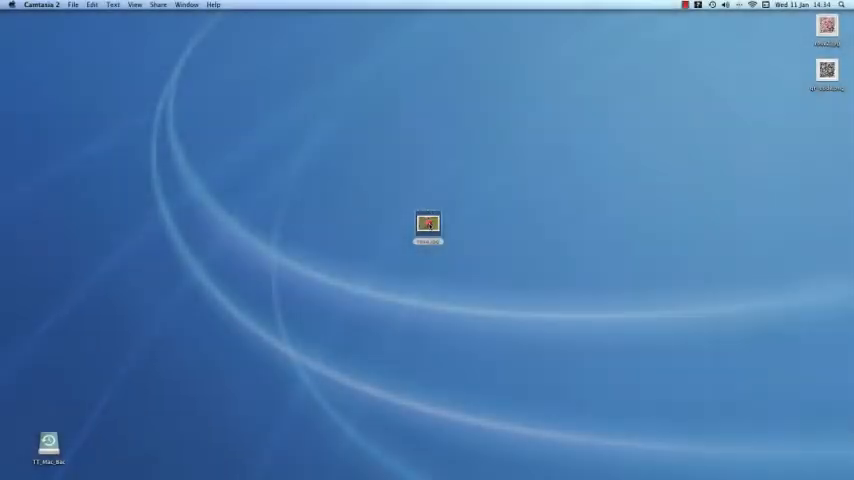
# - Open rose.jpg from the desktop with GIMP via the Open With menu
pyautogui.rightClick(429, 224)
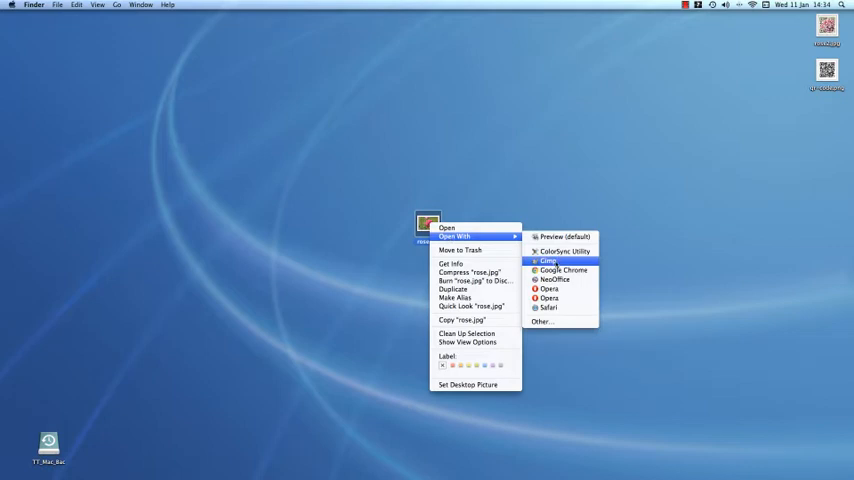
pyautogui.click(548, 259)
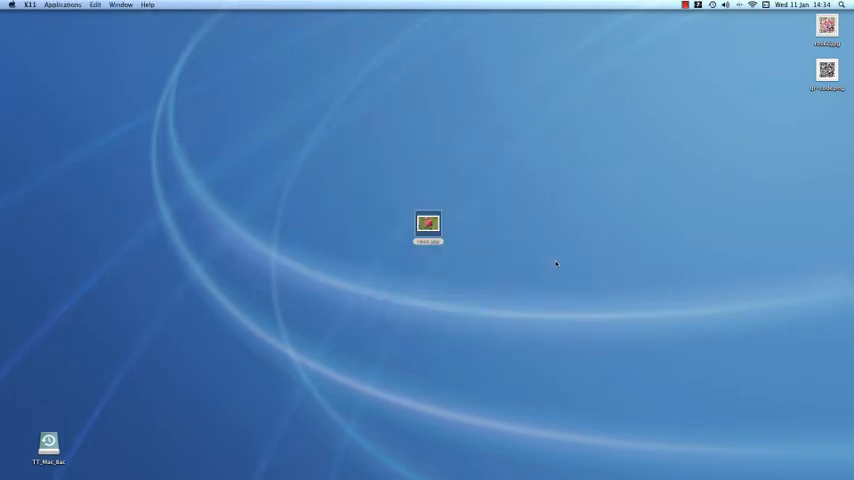
pyautogui.doubleClick(431, 222)
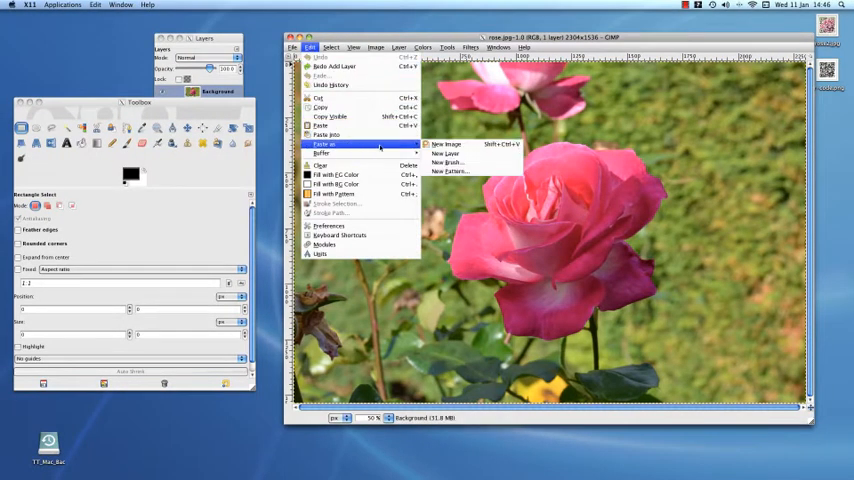
pyautogui.moveTo(445, 153)
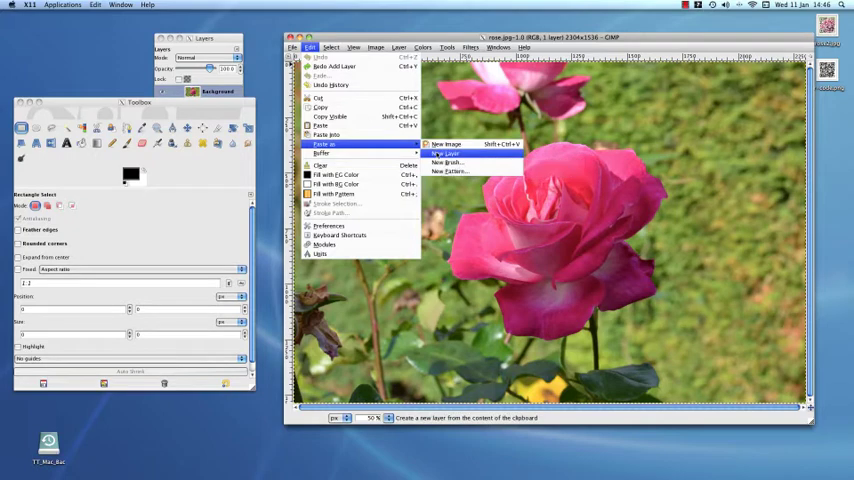
# - Paste the clipboard QR code into rose.jpg as a new layer
pyautogui.click(442, 151)
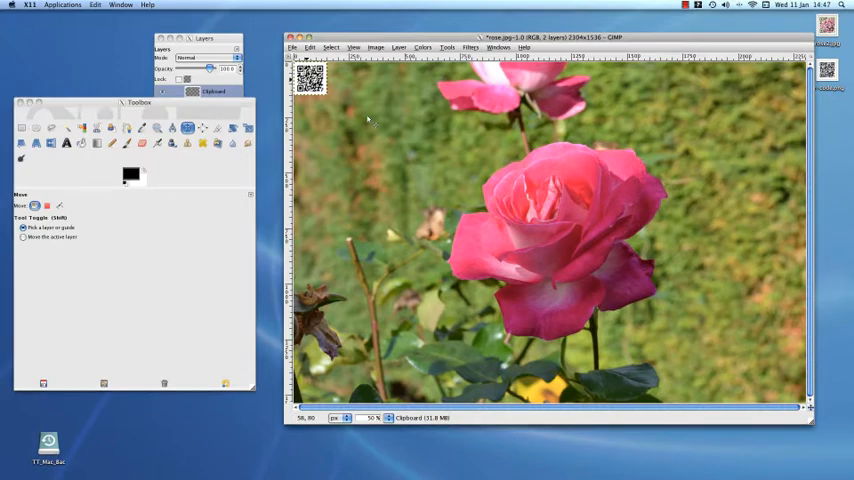
# - Drag the QR code layer from the top-left corner onto the rose's centre
pyautogui.moveTo(312, 82); pyautogui.dragTo(547, 232)
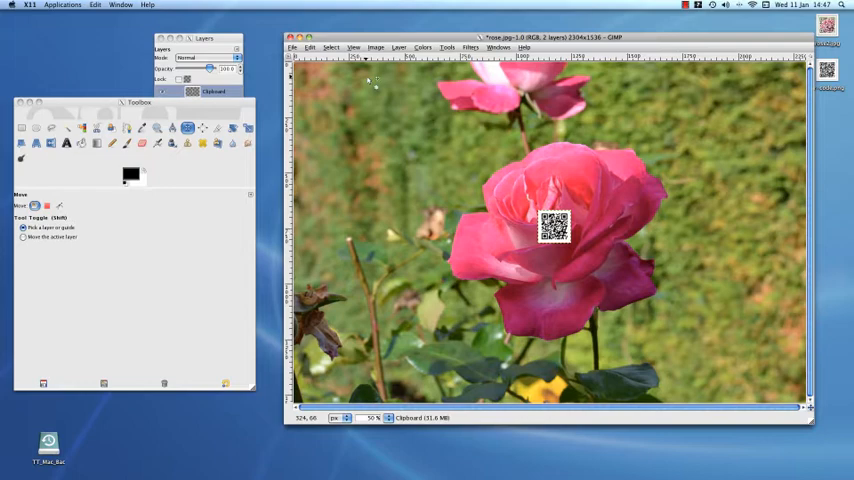
pyautogui.click(396, 46)
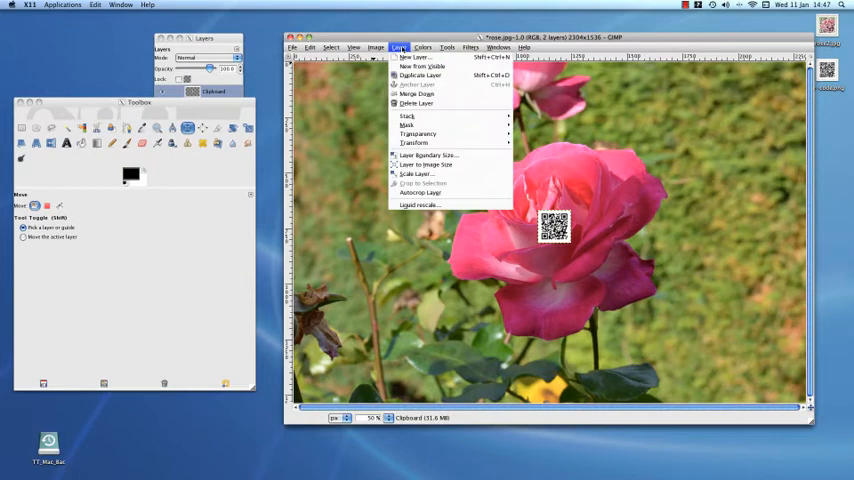
pyautogui.moveTo(415, 174)
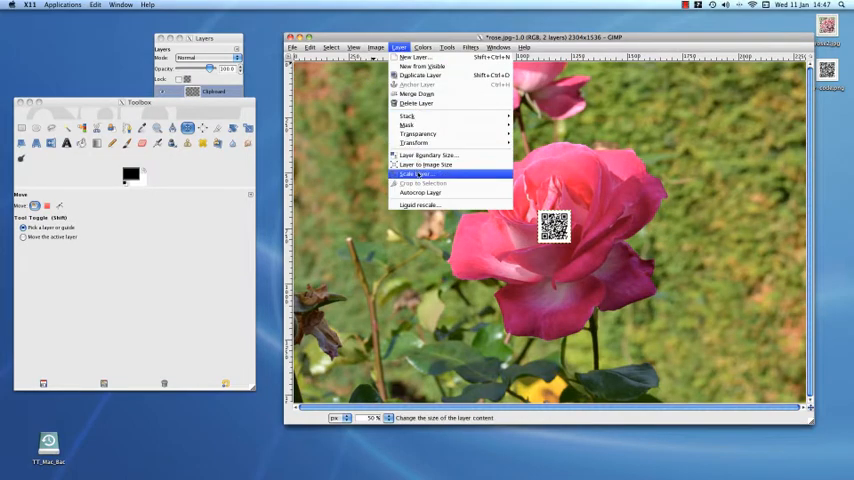
# - Scale the QR code layer to 1500 × 1500 pixels
pyautogui.click(415, 174)
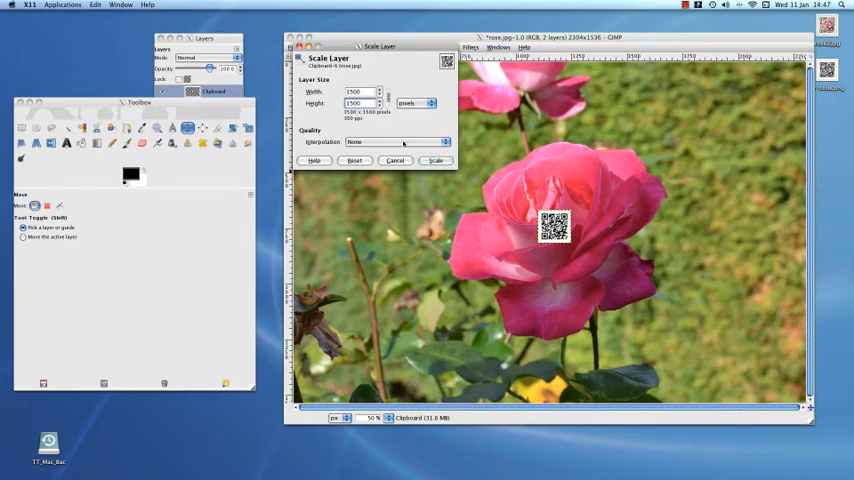
pyautogui.click(434, 160)
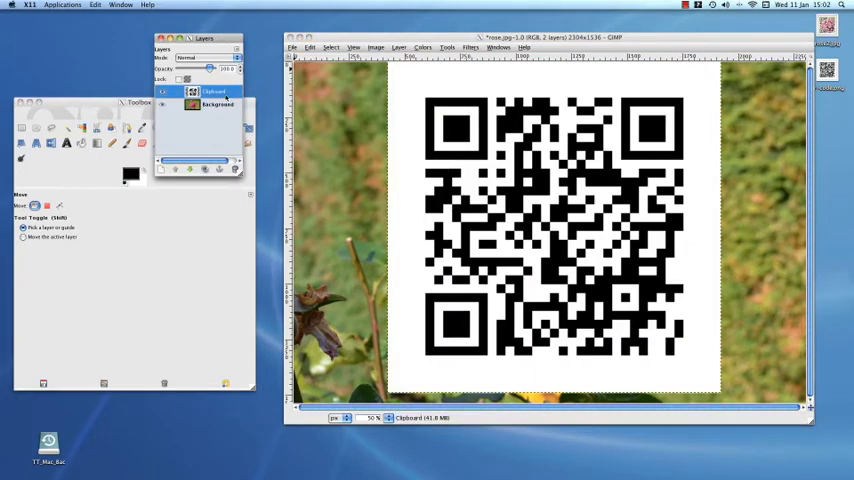
# - Add a 'Grayscale copy of layer' mask to the Clipboard QR code layer
pyautogui.rightClick(215, 93)
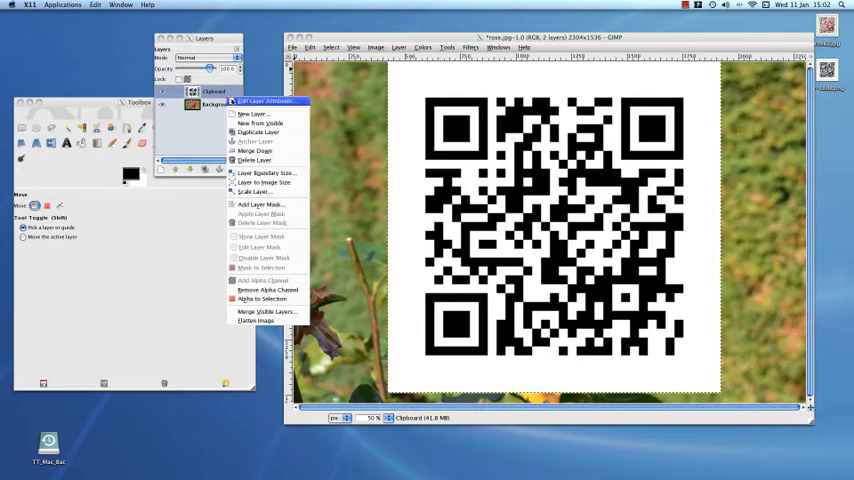
pyautogui.moveTo(253, 204)
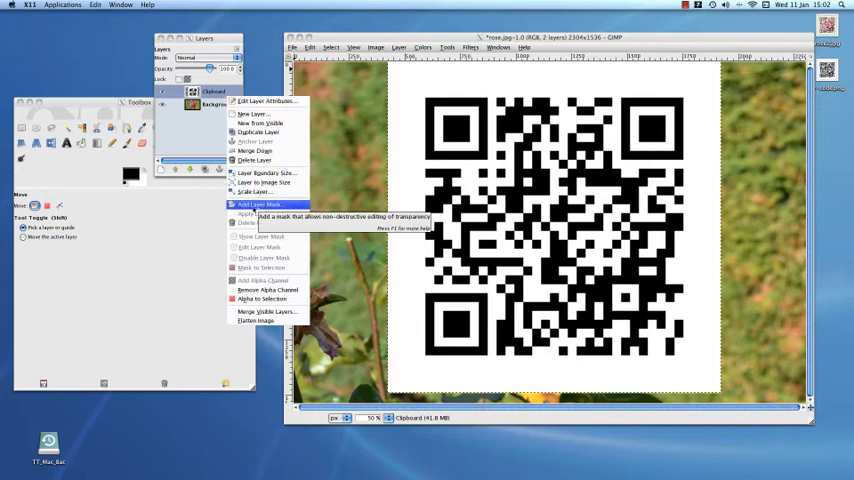
pyautogui.click(247, 205)
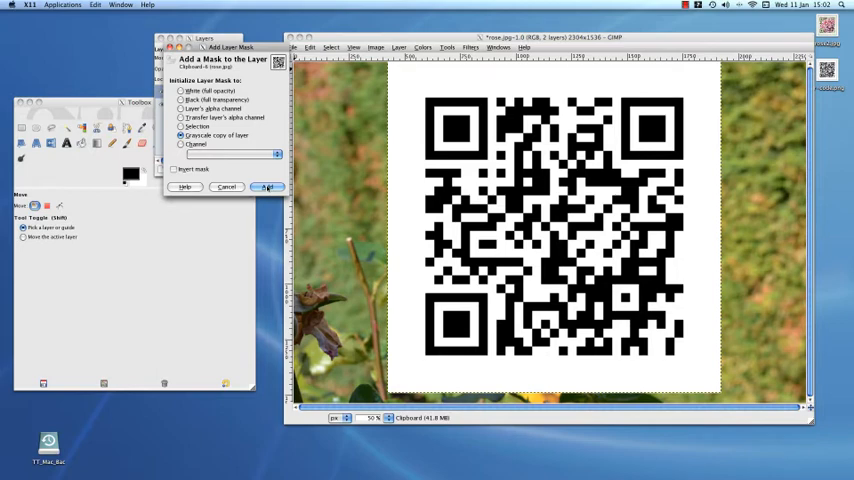
pyautogui.click(264, 187)
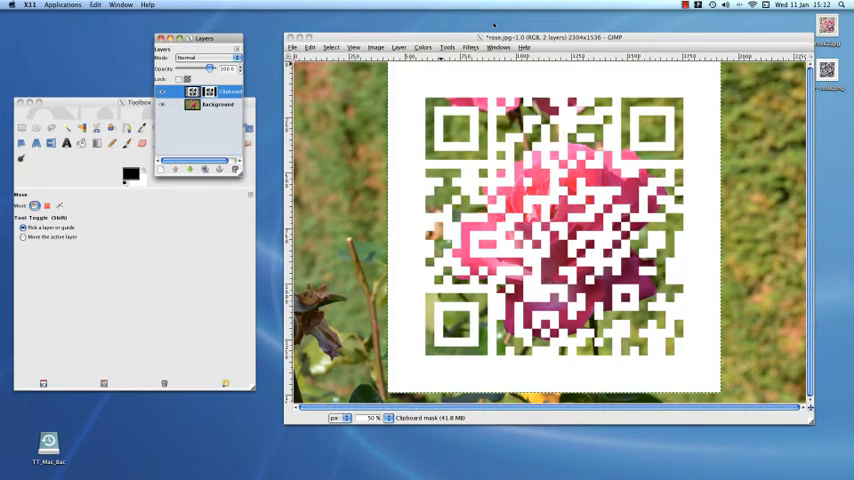
# - Apply Brightness-Contrast with brightness 99 and contrast -26 to the QR code layer
pyautogui.click(420, 47)
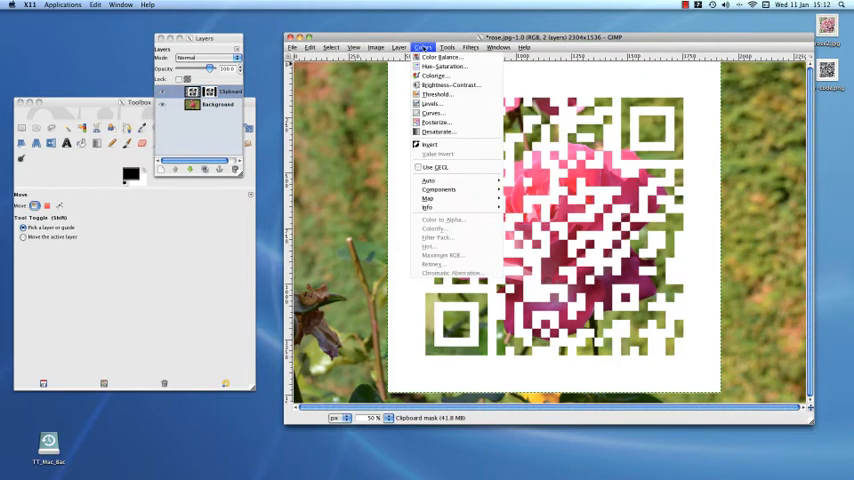
pyautogui.moveTo(450, 85)
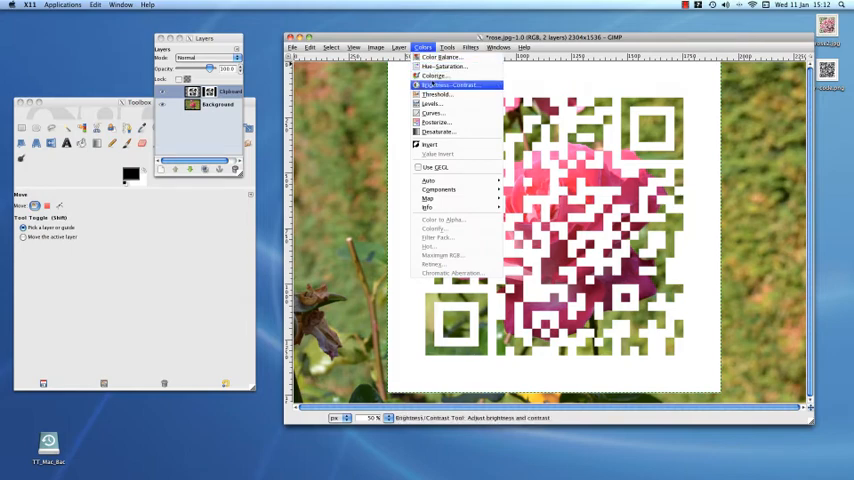
pyautogui.click(444, 84)
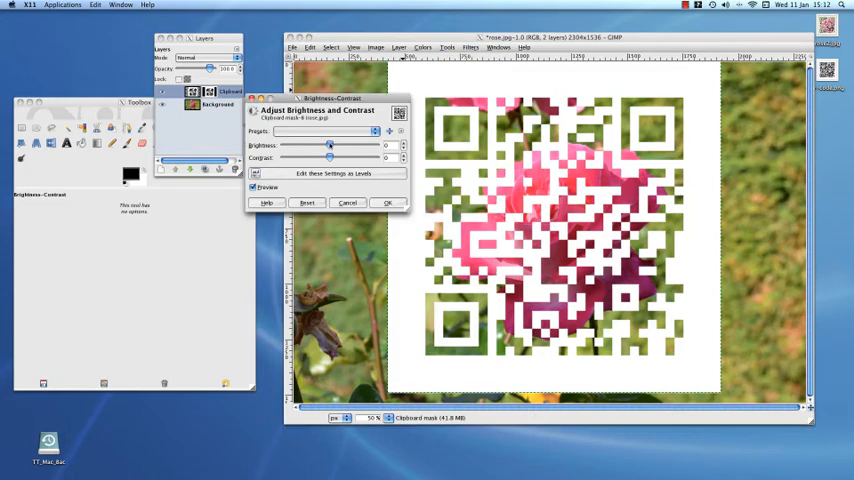
pyautogui.moveTo(330, 145); pyautogui.dragTo(360, 145)
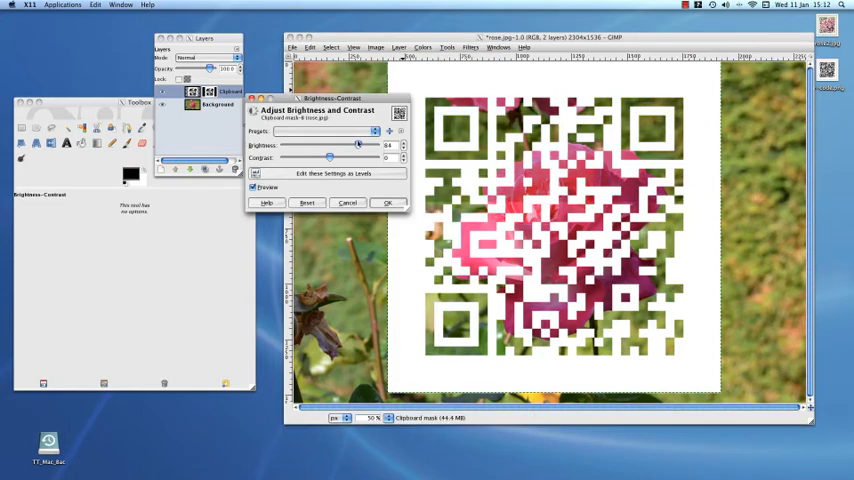
pyautogui.moveTo(330, 145); pyautogui.dragTo(365, 145)
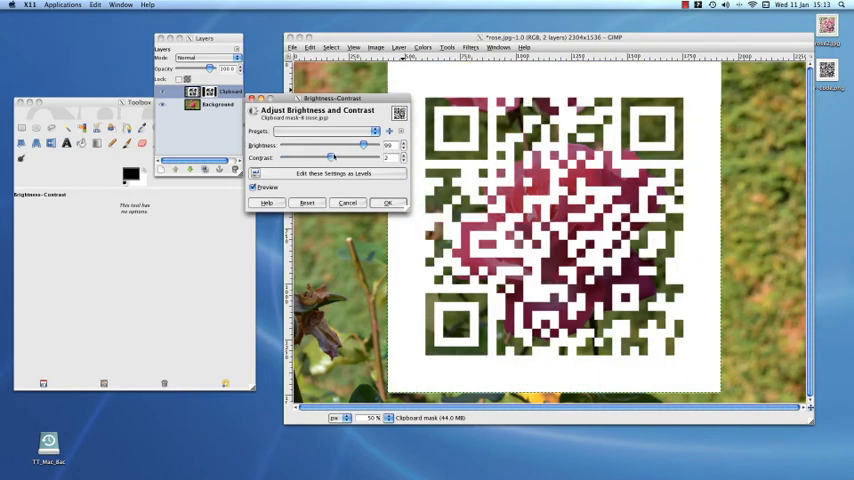
pyautogui.moveTo(330, 158); pyautogui.dragTo(320, 158)
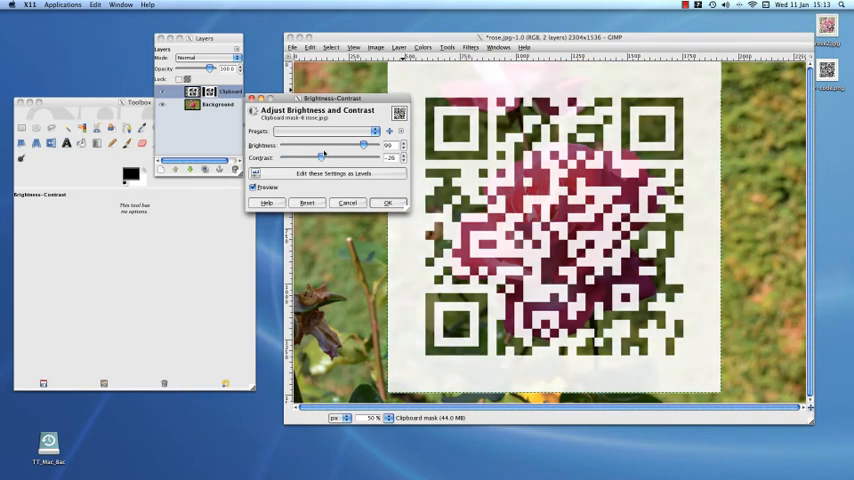